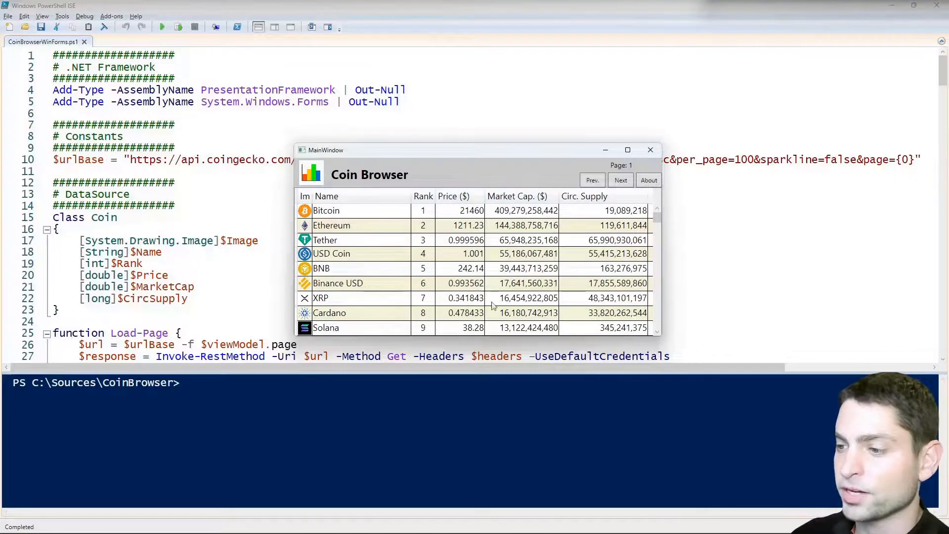
mouse_move(515, 179)
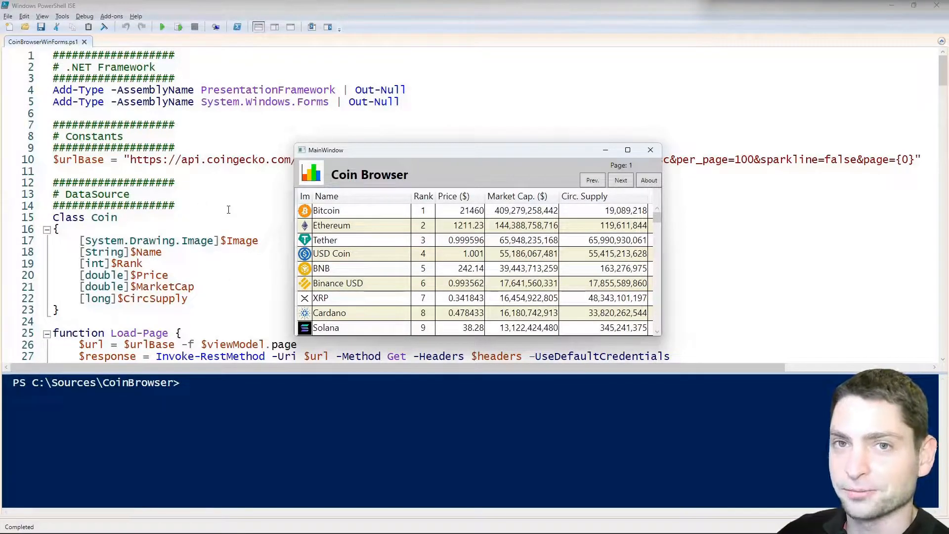
Close the running Coin Browser form and scroll down to the WinForms code.
click(650, 149)
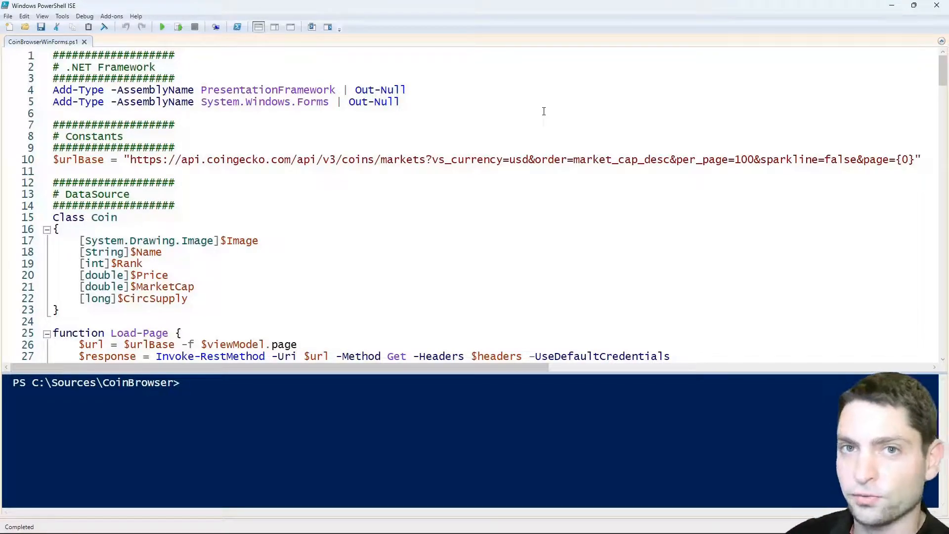
scroll(down, 3)
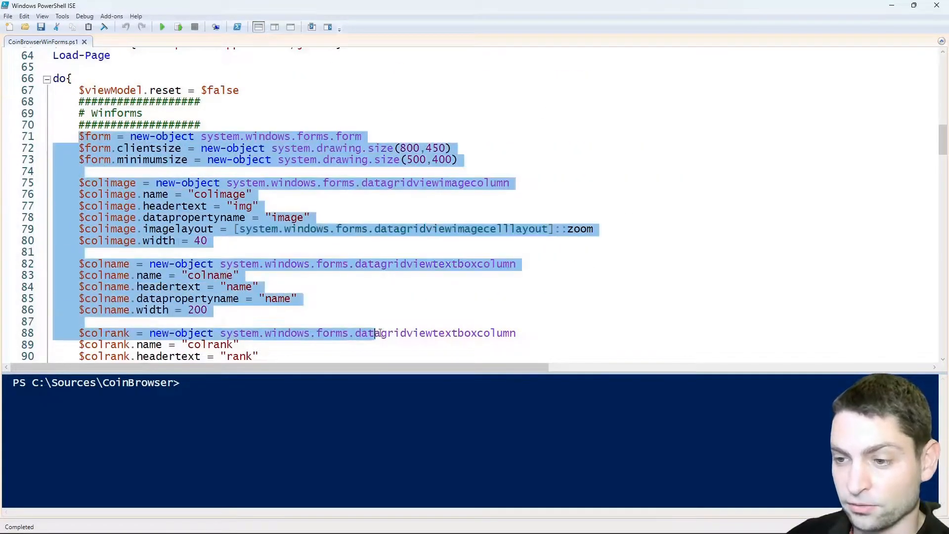
scroll(down, 3)
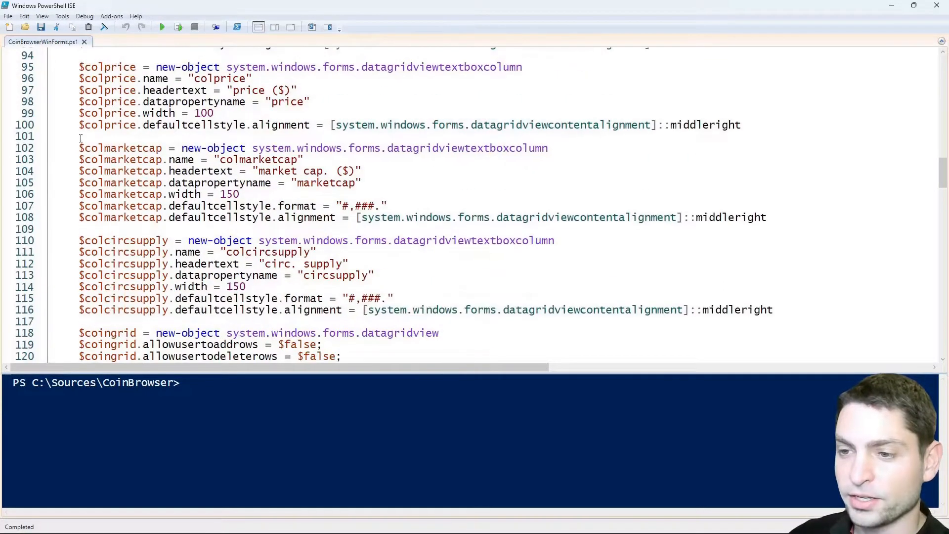
scroll(down, 3)
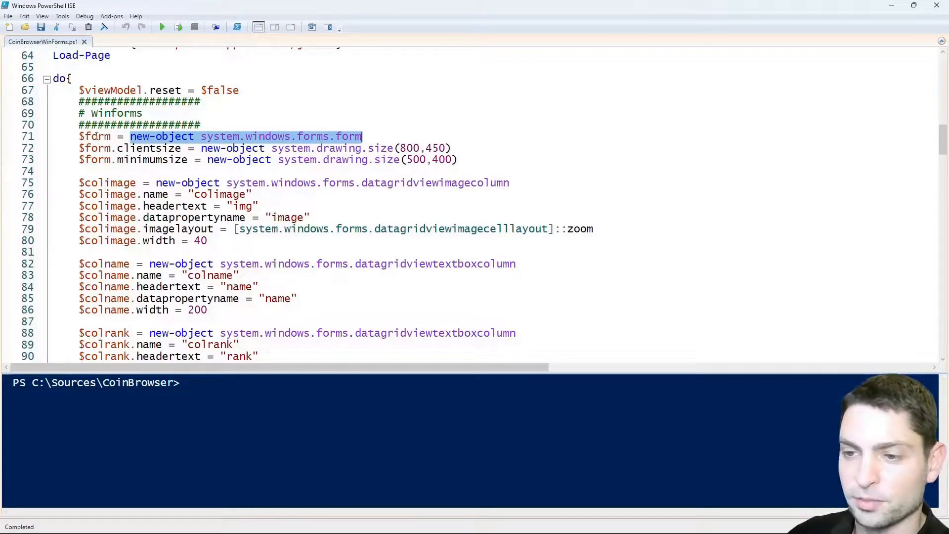
Highlight the form's ClientSize property and the image column constructor while reviewing the WinForms section.
double_click(149, 148)
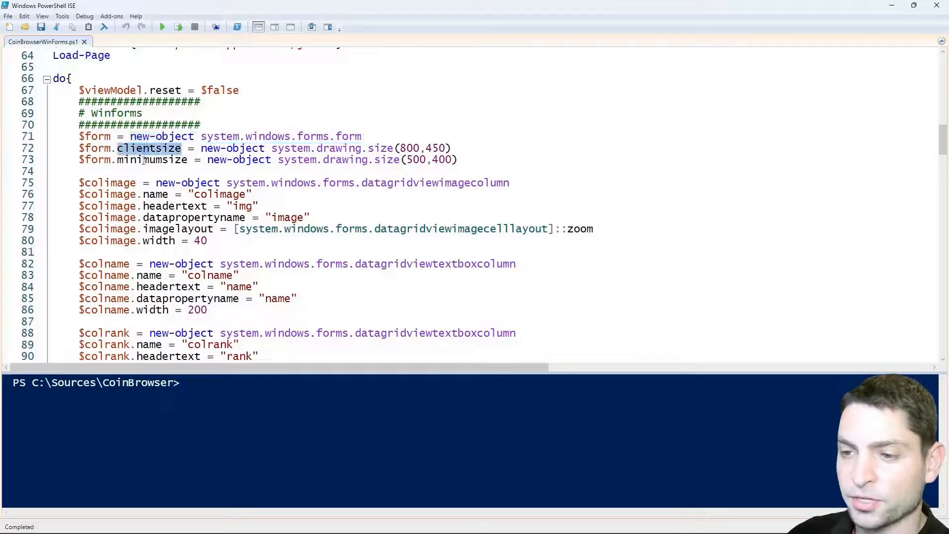
click(79, 172)
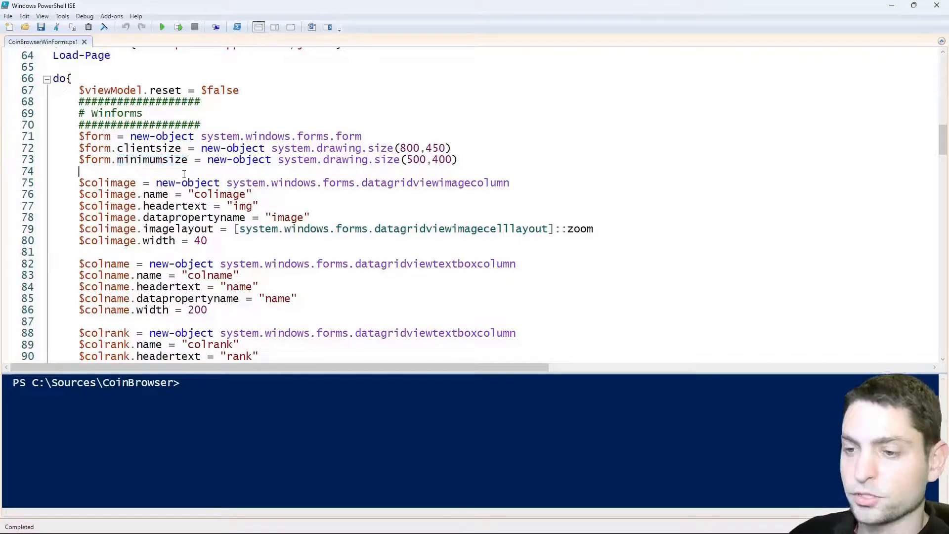
double_click(108, 182)
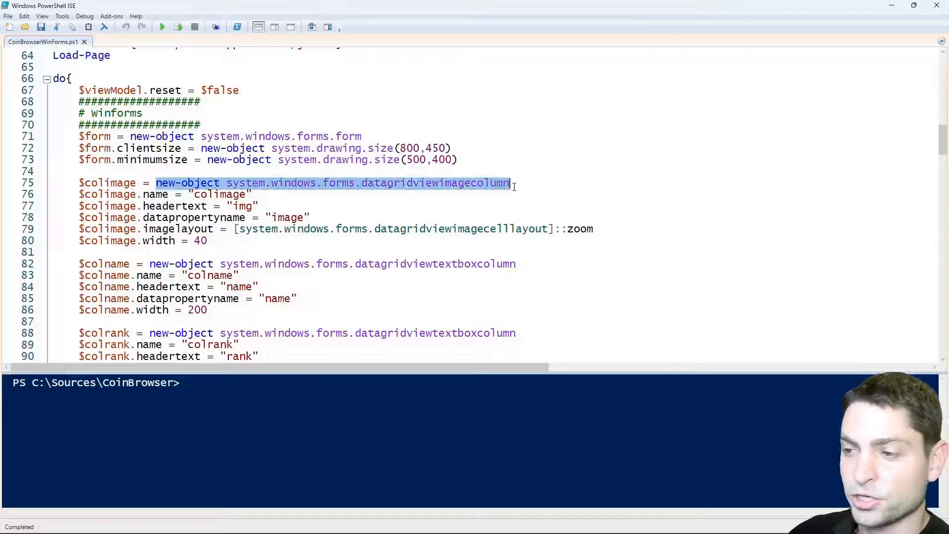
click(219, 194)
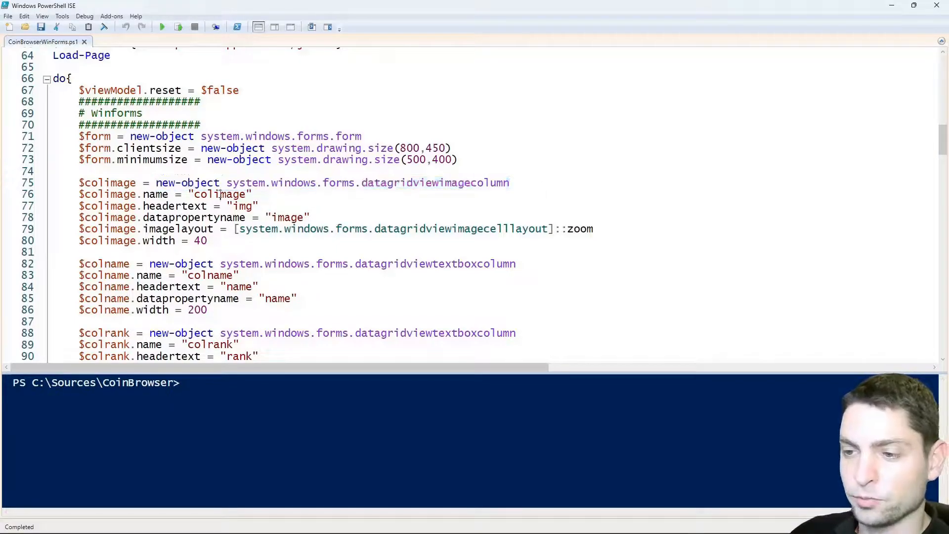
double_click(221, 194)
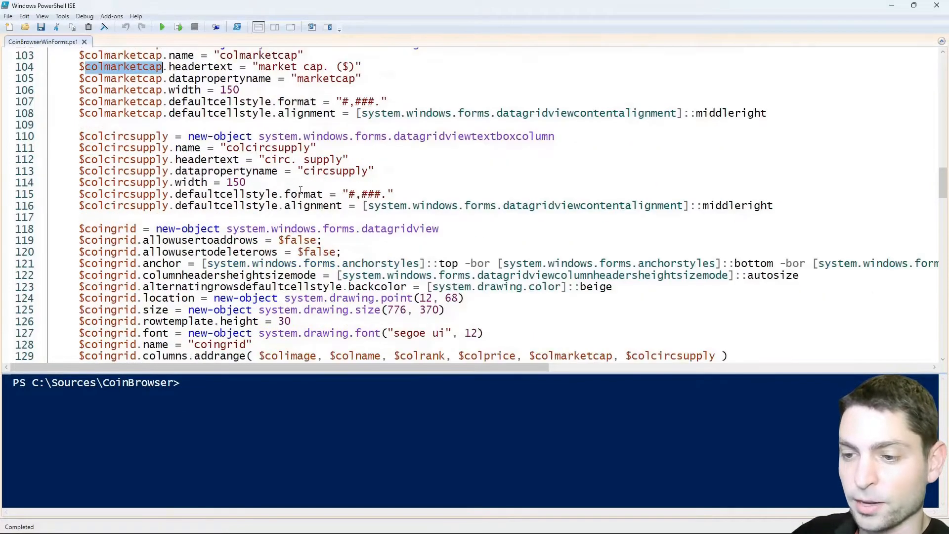
scroll(down, 3)
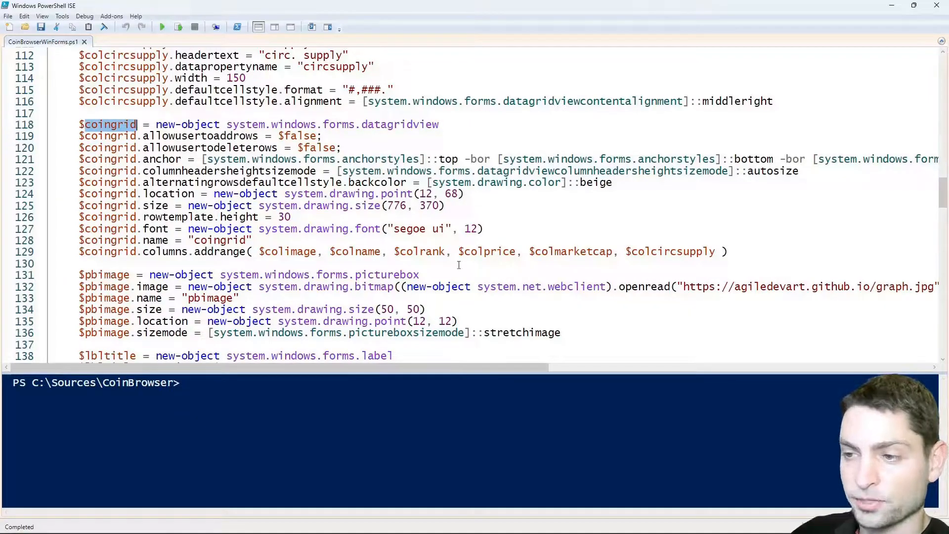
scroll(down, 3)
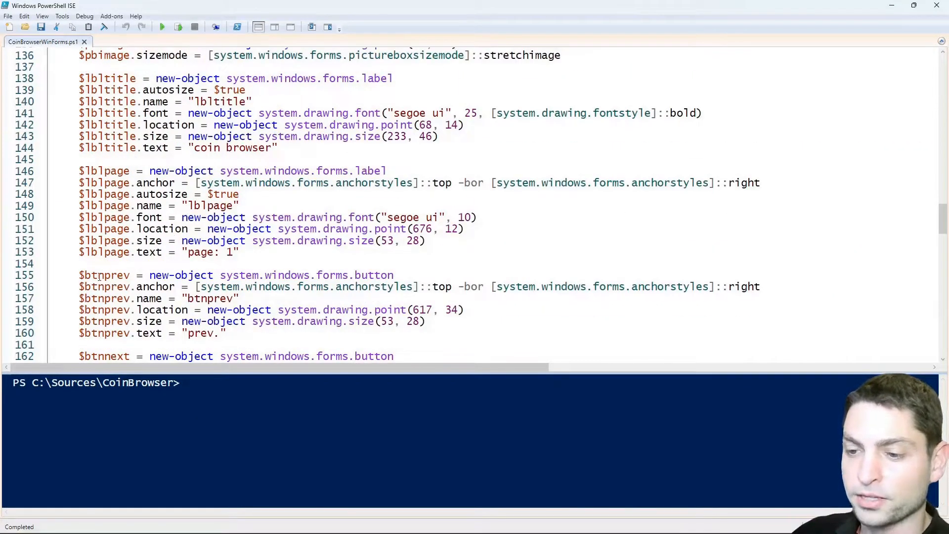
scroll(down, 3)
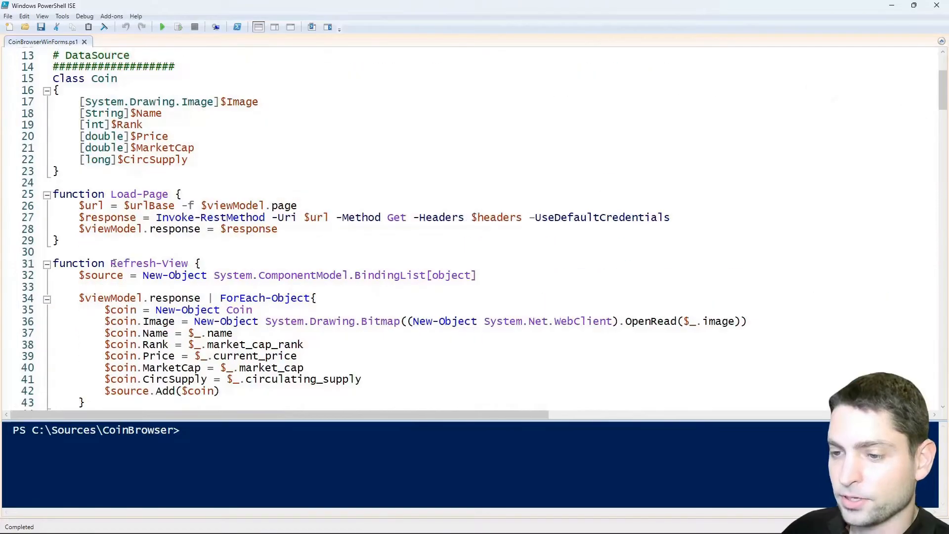
double_click(149, 262)
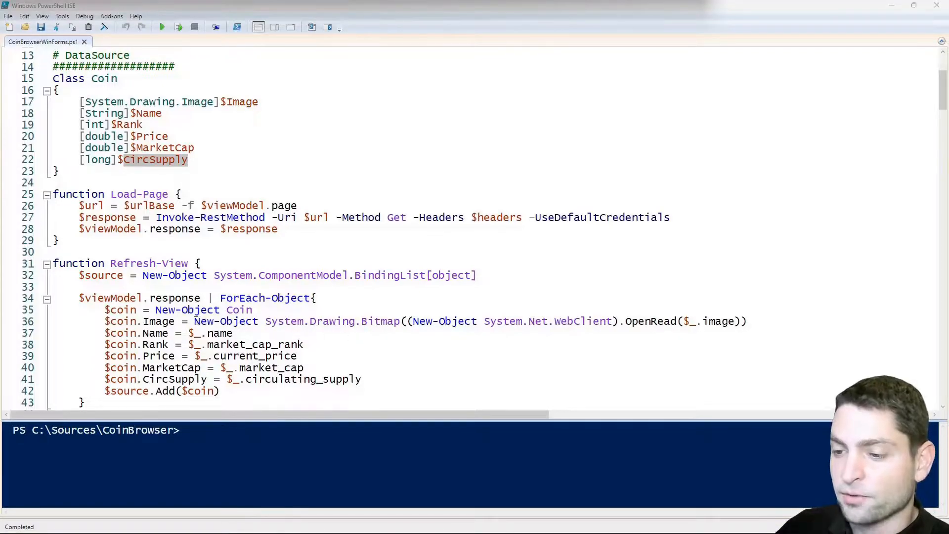
drag(194, 321, 744, 320)
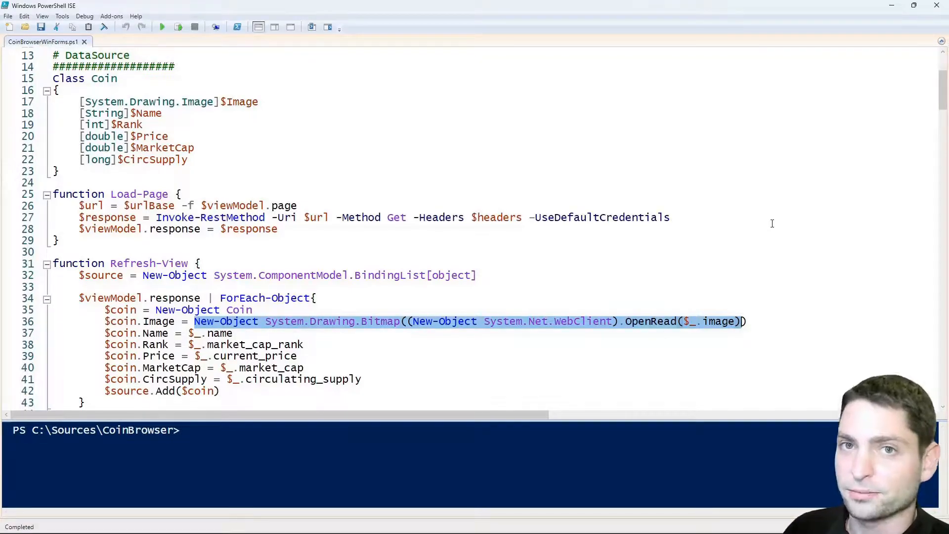
scroll(down, 3)
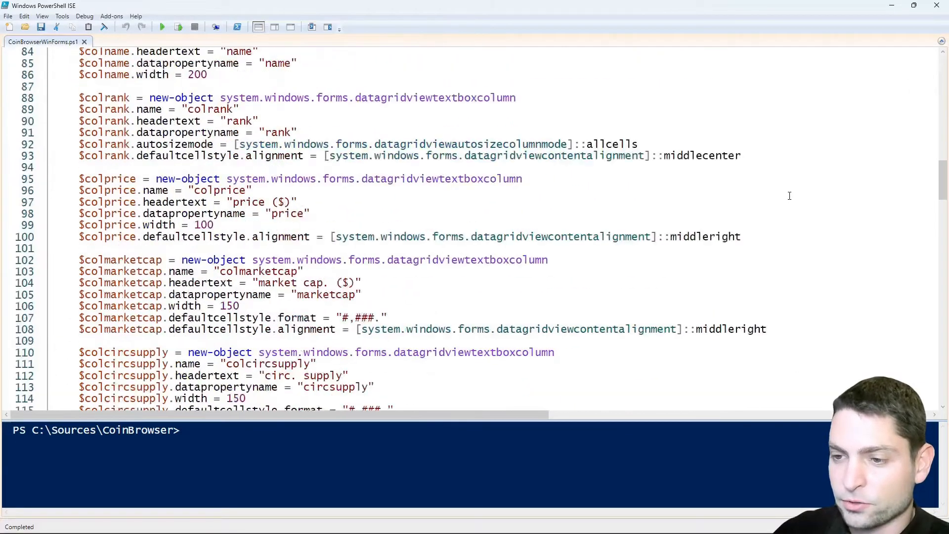
scroll(down, 3)
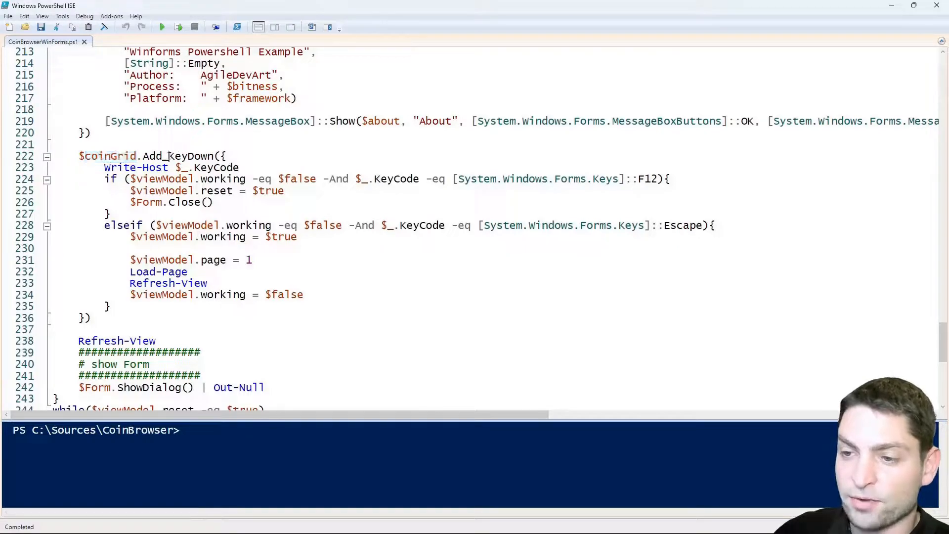
double_click(189, 156)
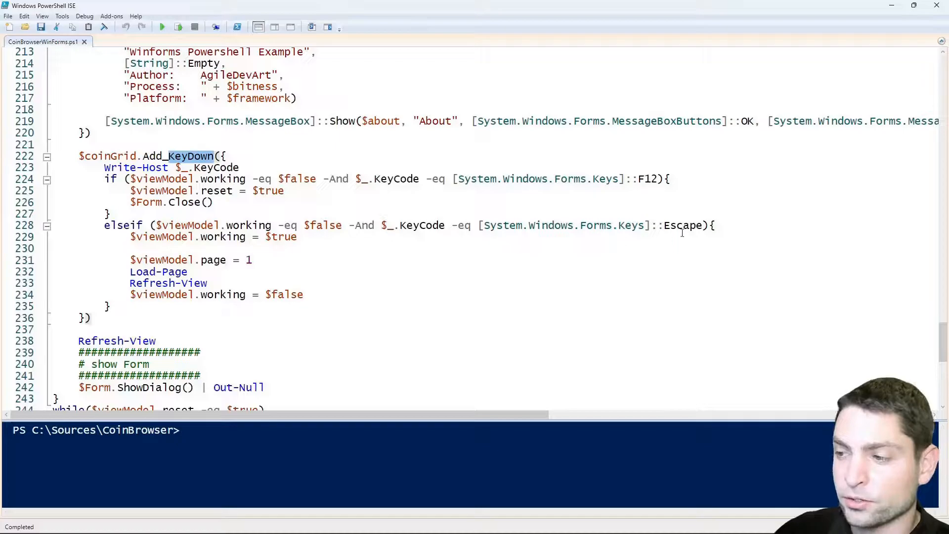
double_click(682, 225)
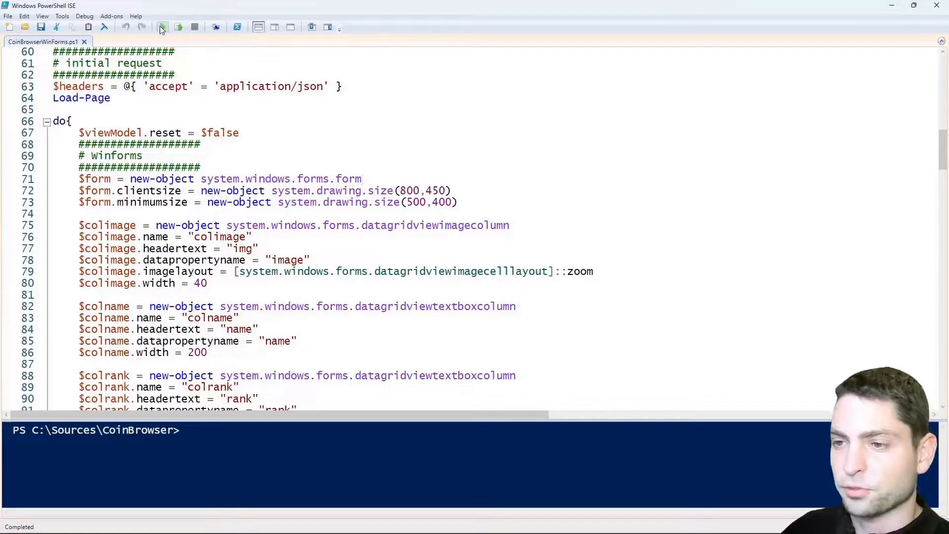
click(161, 26)
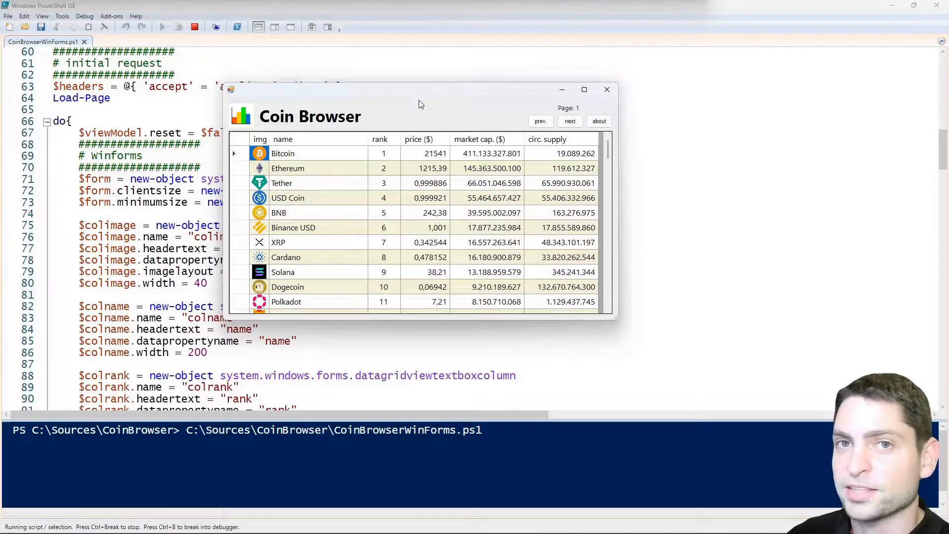
mouse_move(493, 193)
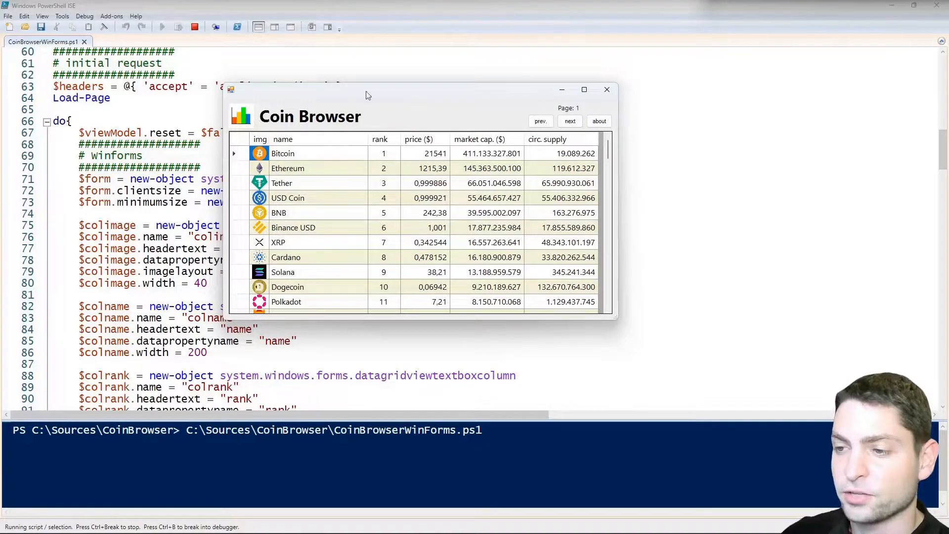
mouse_move(424, 99)
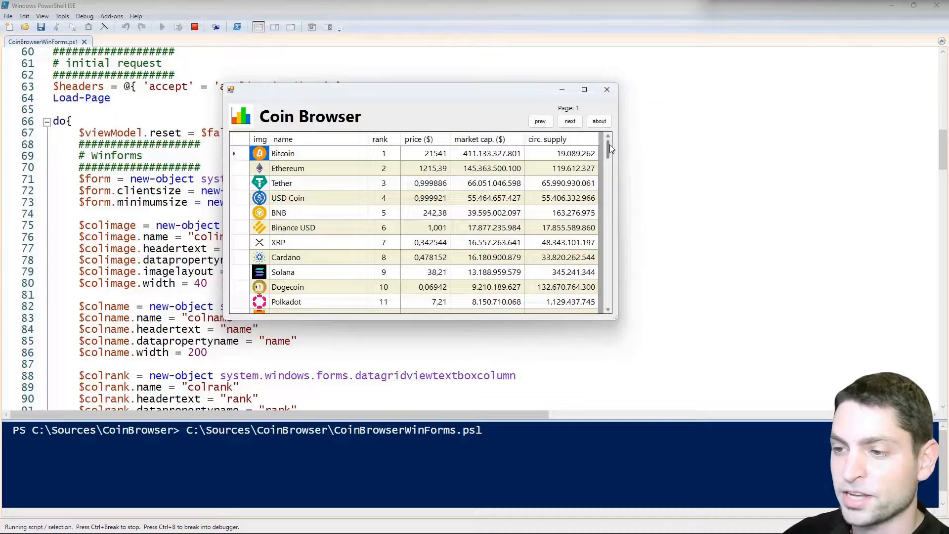
scroll(down, 3)
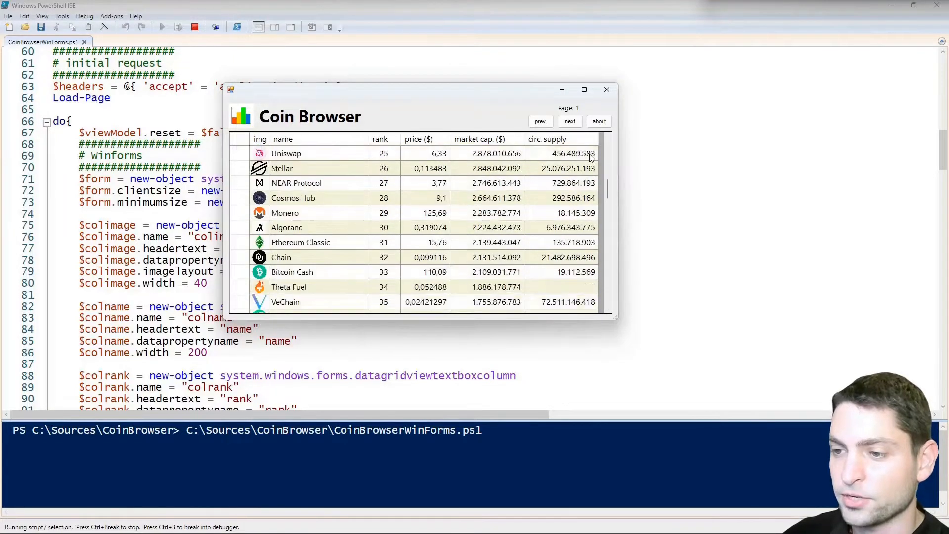
click(569, 121)
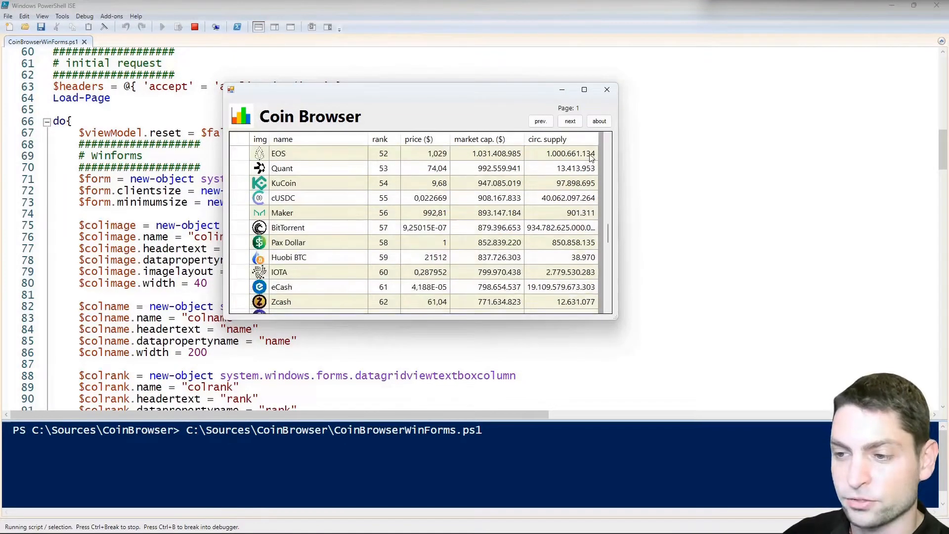
click(568, 122)
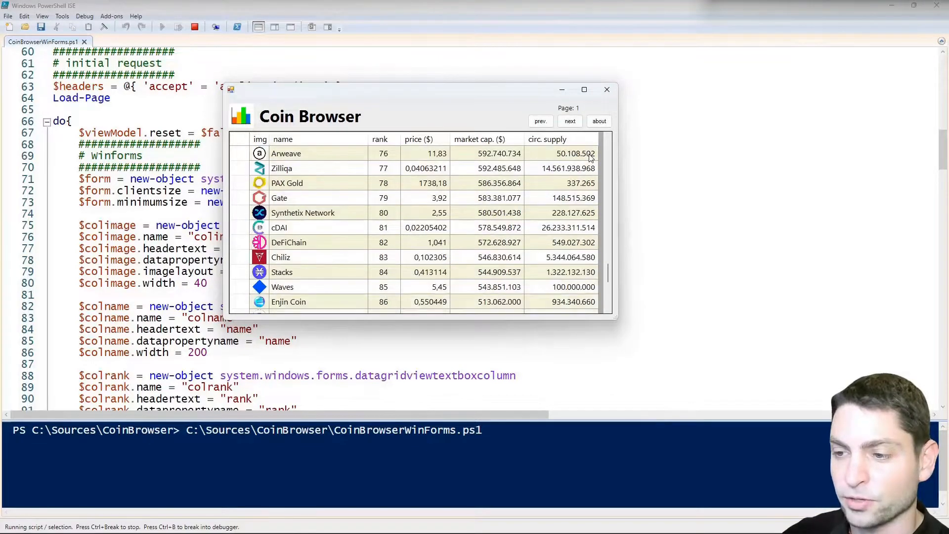
click(569, 121)
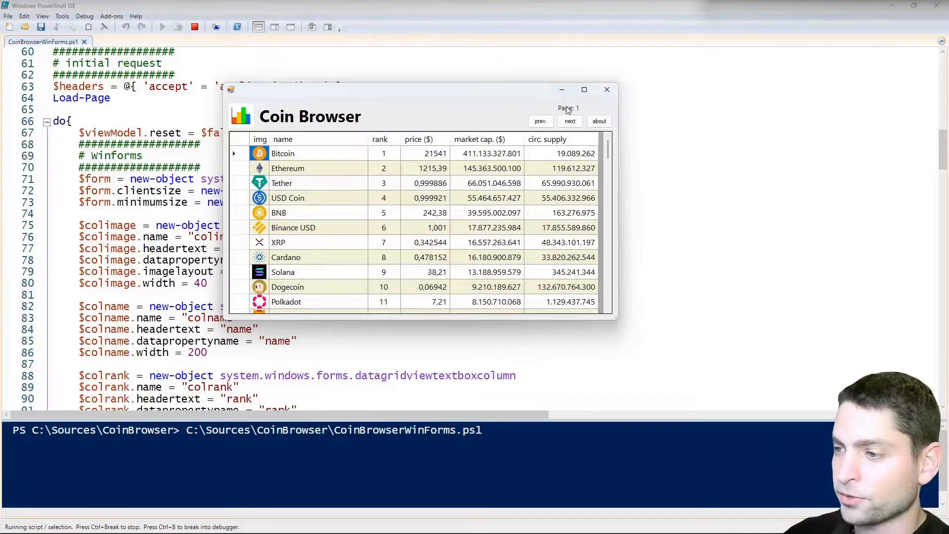
Show and dismiss About, page Next then Prev, and close the Coin Browser window.
click(598, 121)
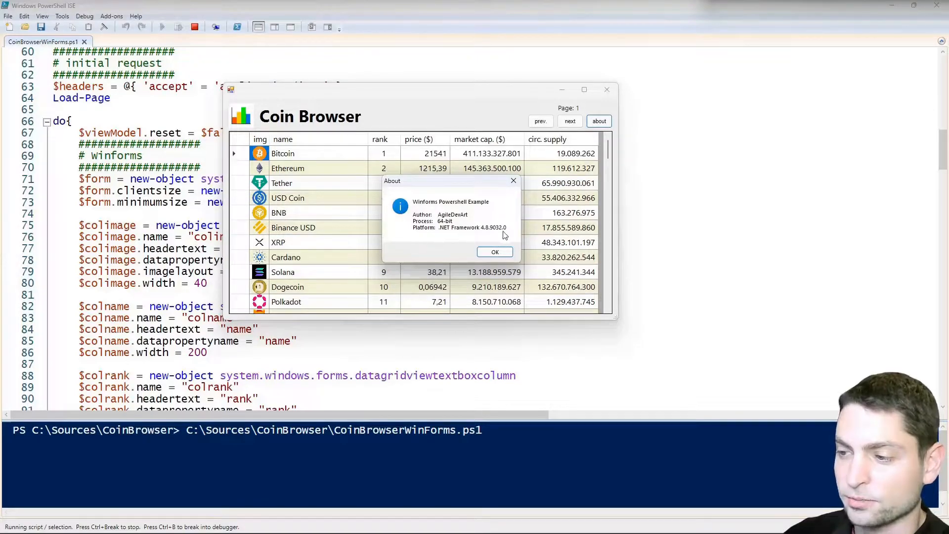
click(494, 252)
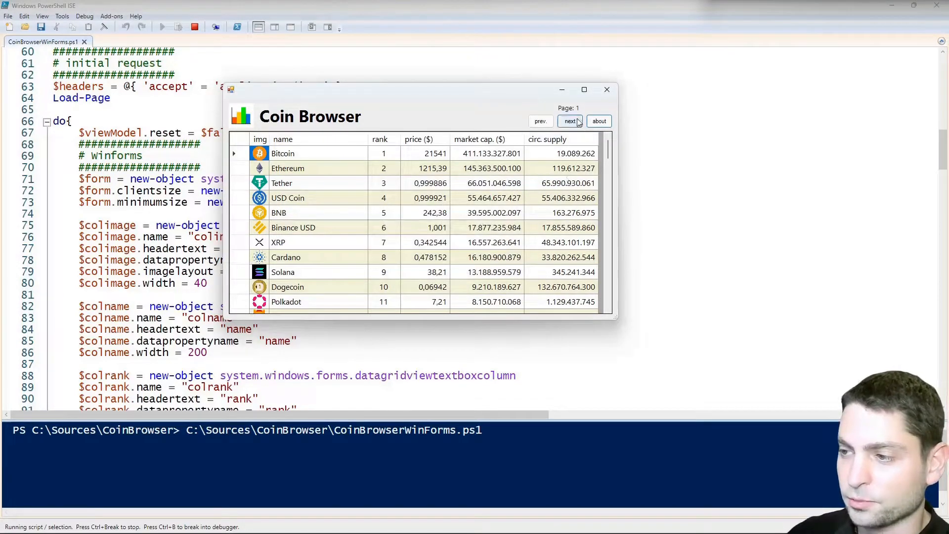
click(570, 121)
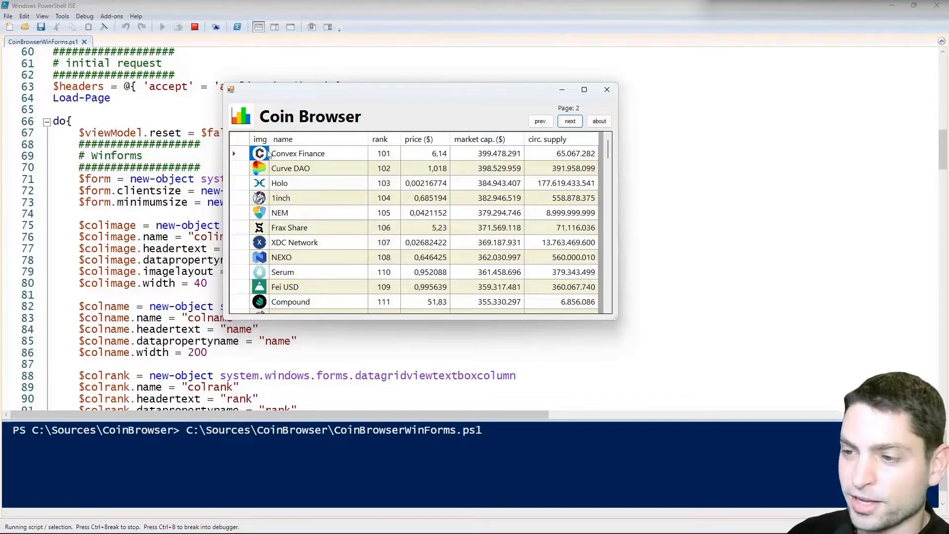
mouse_move(547, 139)
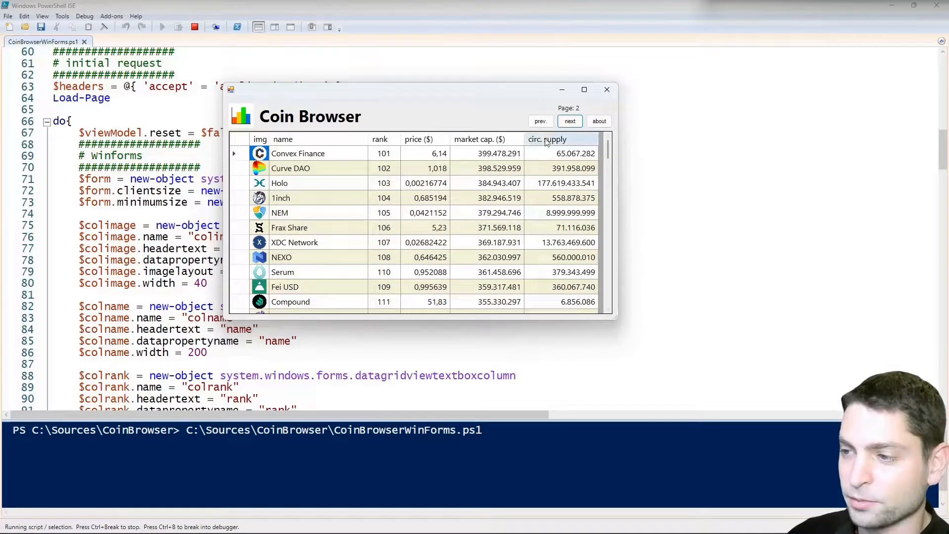
click(539, 121)
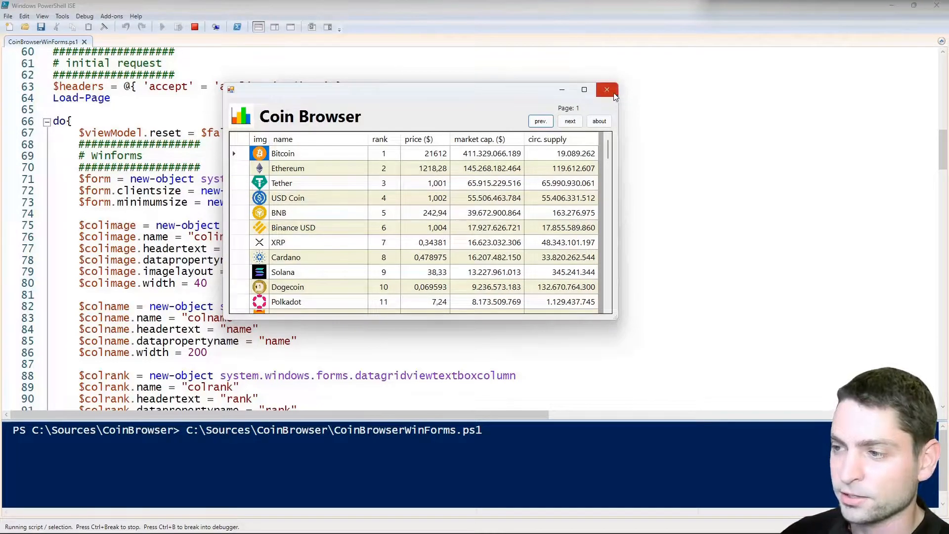
click(606, 89)
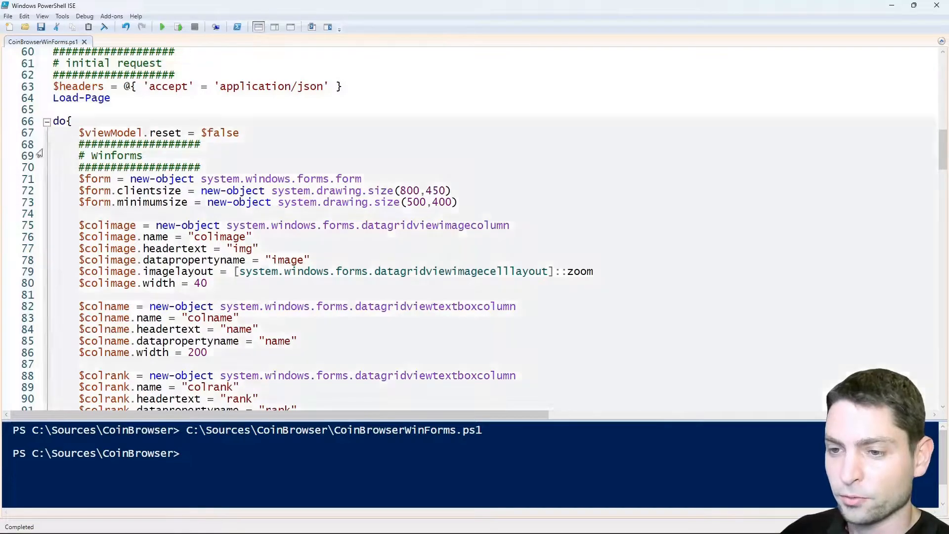
scroll(down, 3)
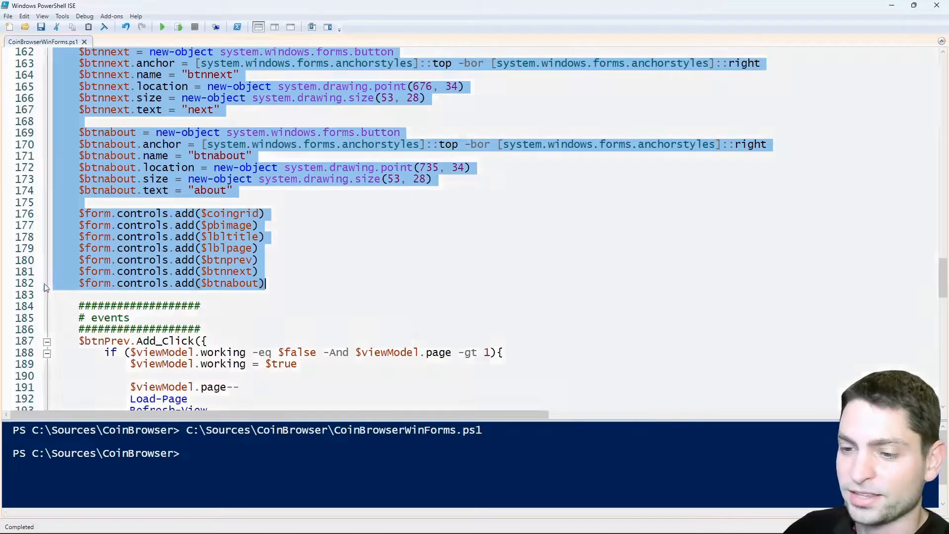
mouse_move(625, 226)
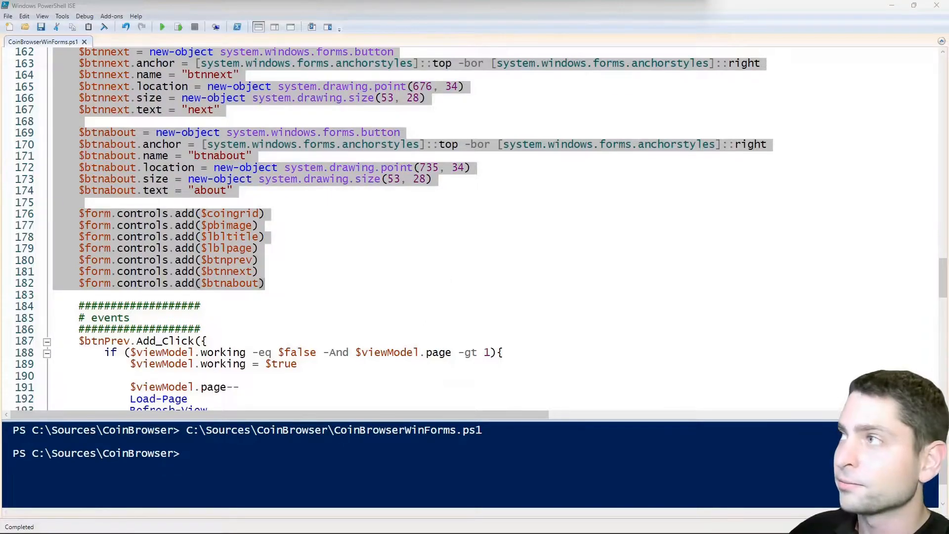
Review CoinBrowserForm.ps1 in its own tab, then return to CoinBrowserWinForms.ps1.
click(115, 41)
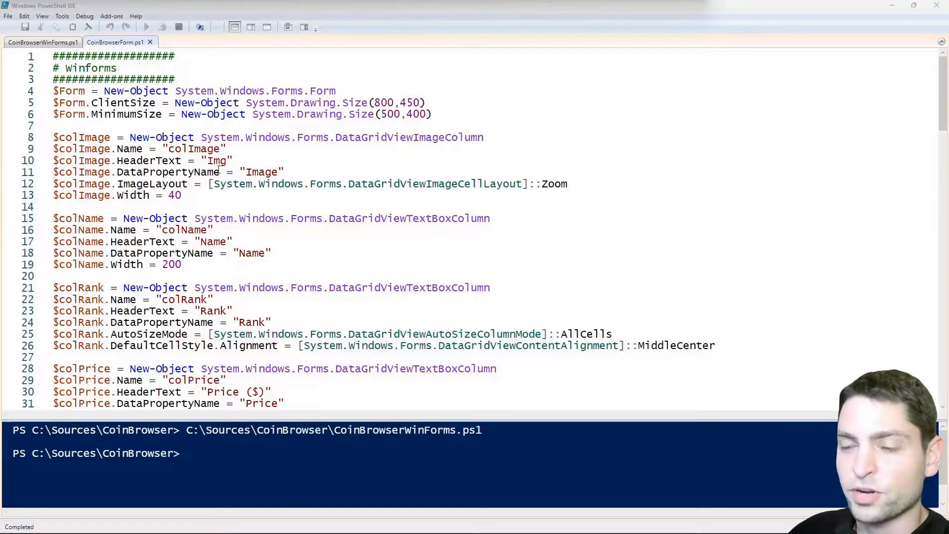
scroll(down, 3)
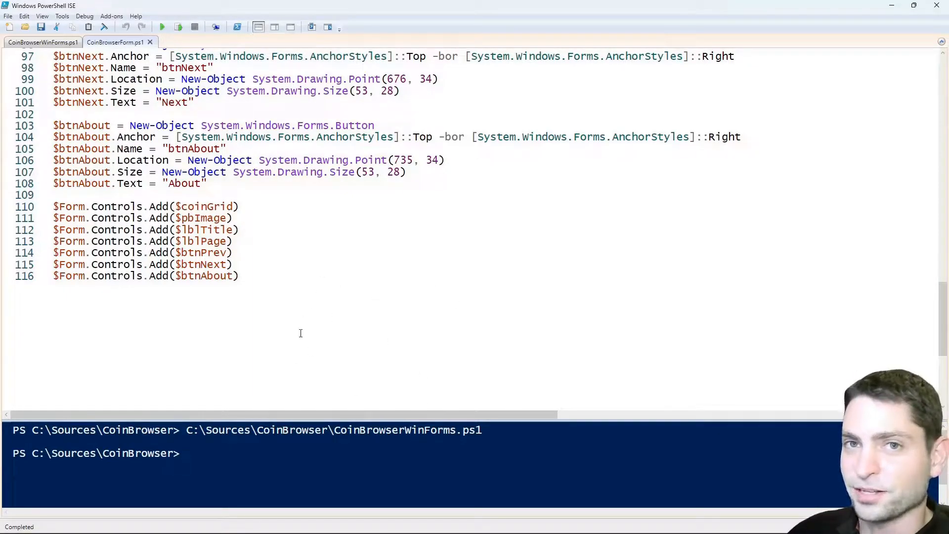
click(43, 42)
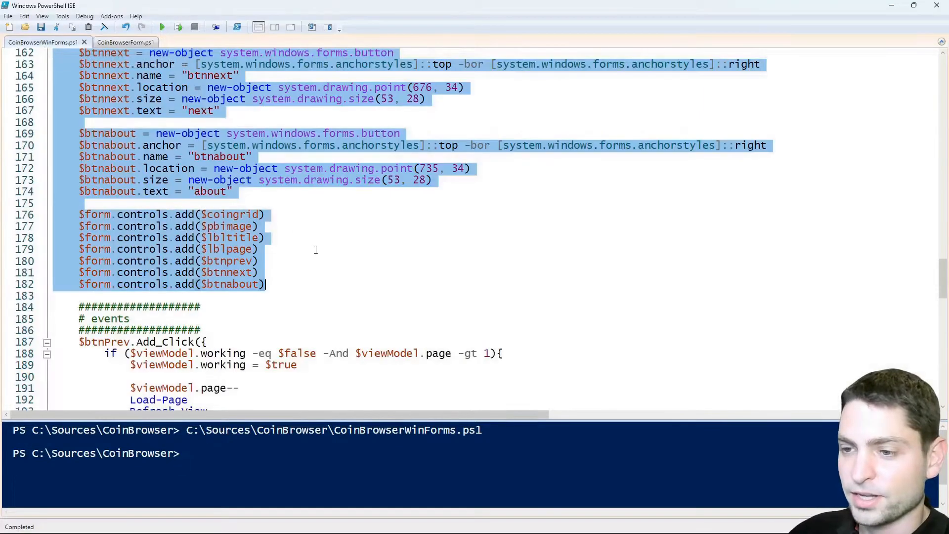
Add a line dot-sourcing $PSScriptRoot\CoinBrowserForm.ps1 to the main script.
scroll(down, 3)
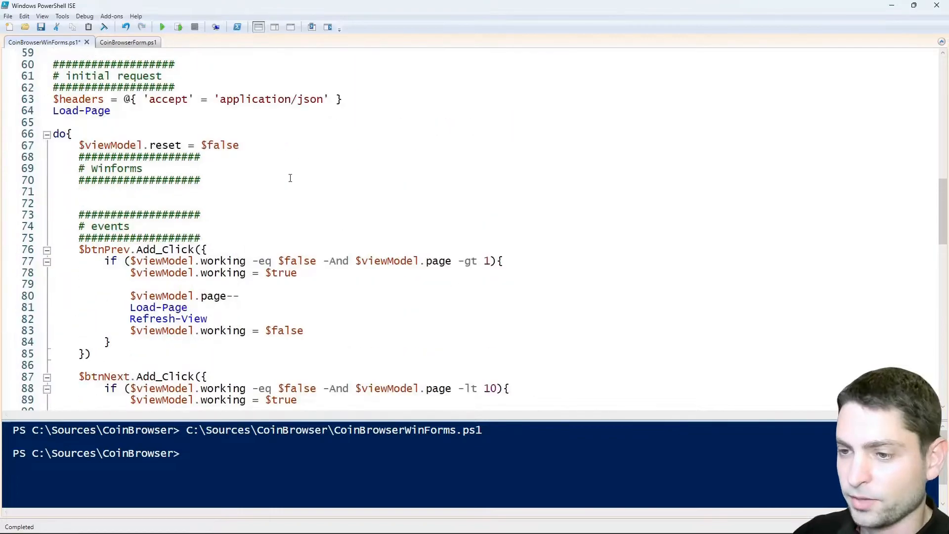
text(. $($PSScriptRoot +"\CoinBrowserForm.ps1"))
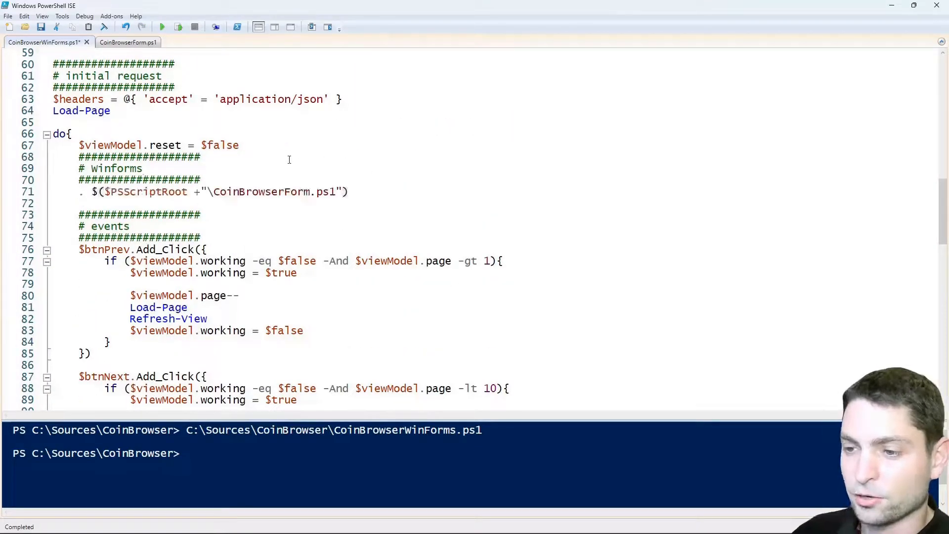
double_click(261, 192)
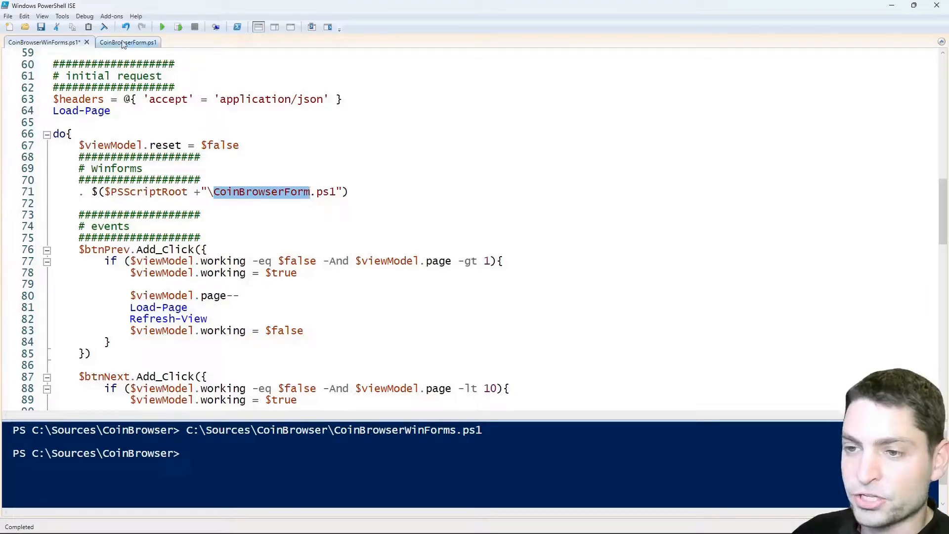
click(128, 42)
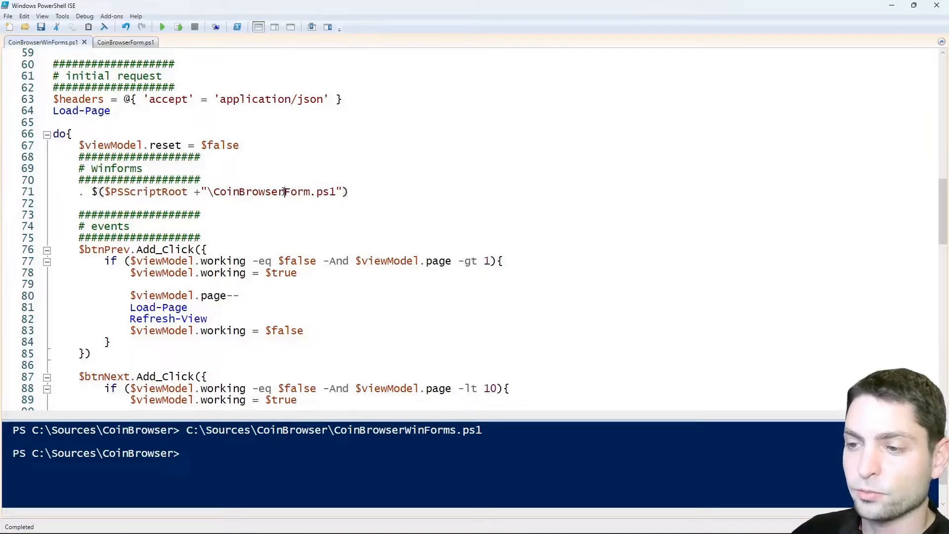
Inspect the loader line's file name and $PSScriptRoot, then select $btnNext's click handler.
double_click(261, 191)
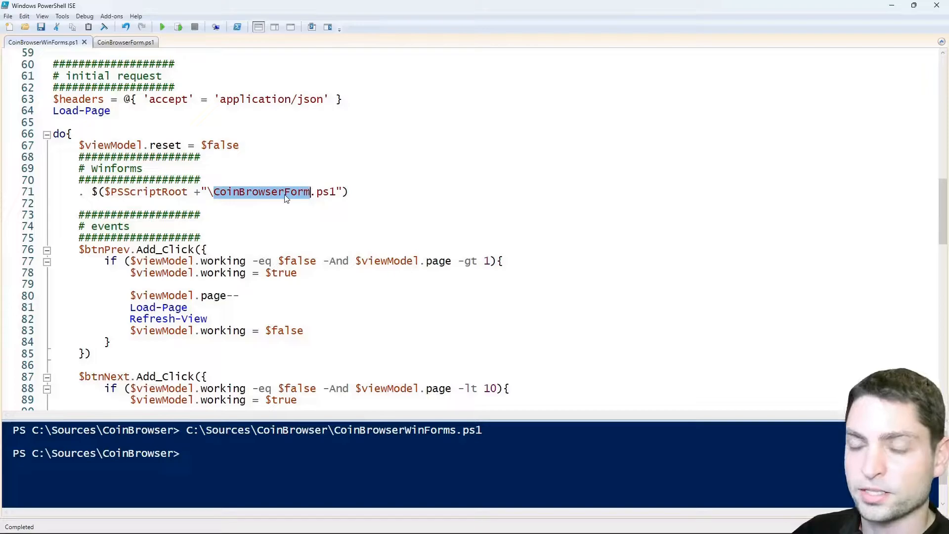
click(138, 192)
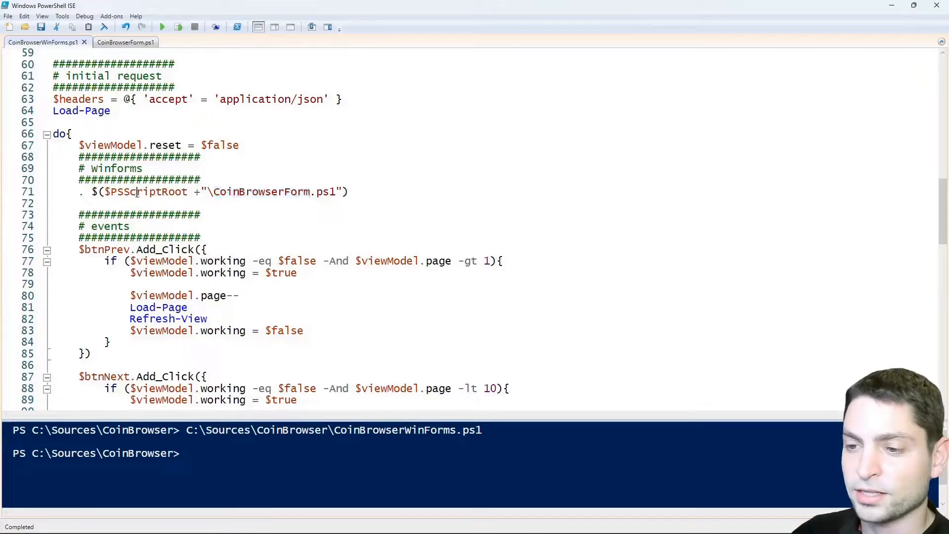
double_click(150, 191)
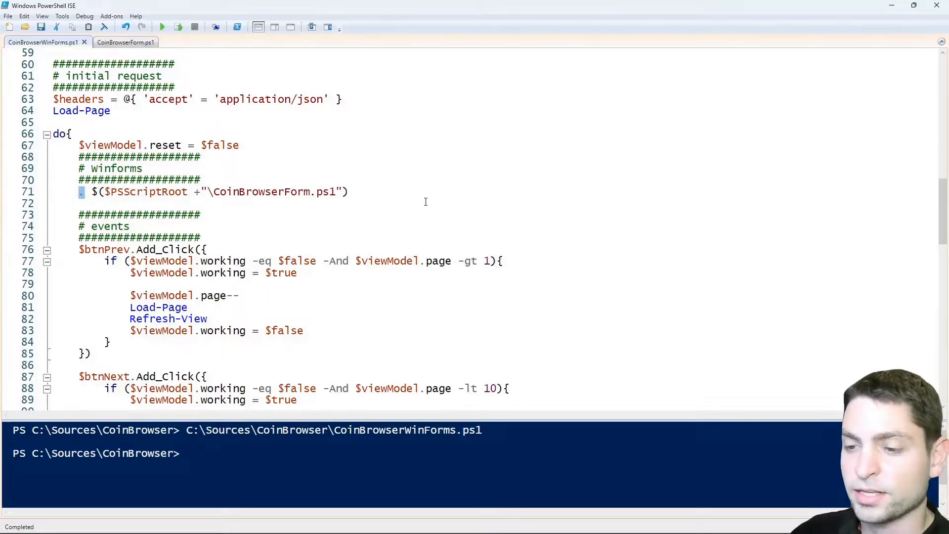
double_click(104, 377)
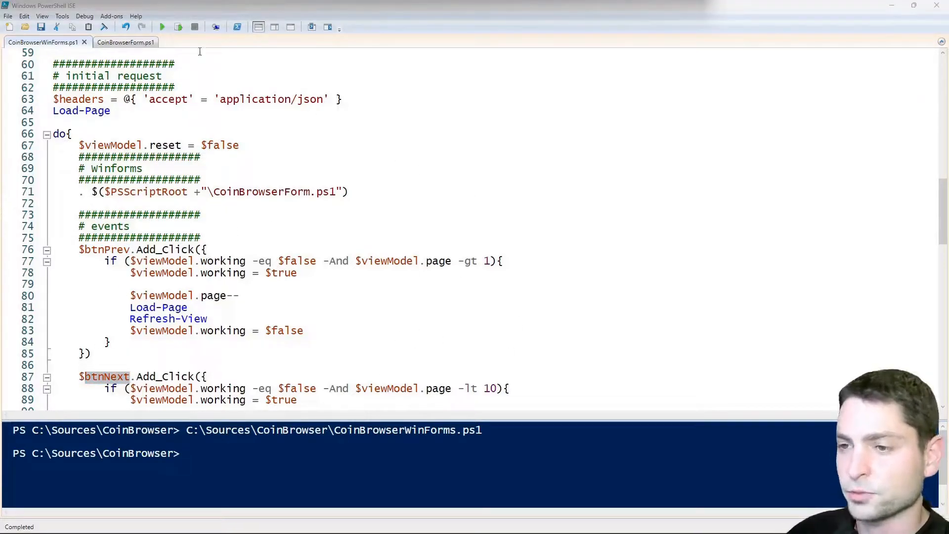
Run the refactored script and view then dismiss its About message.
click(161, 26)
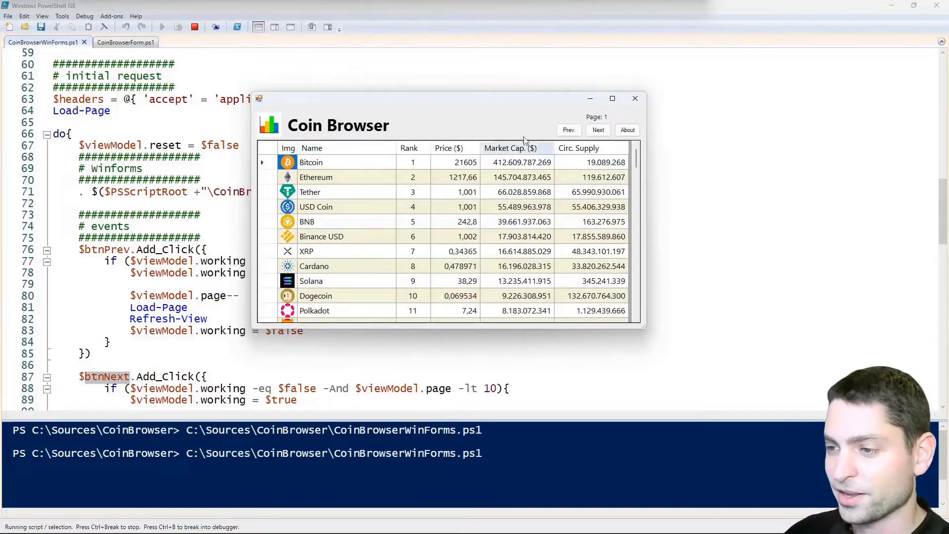
click(627, 129)
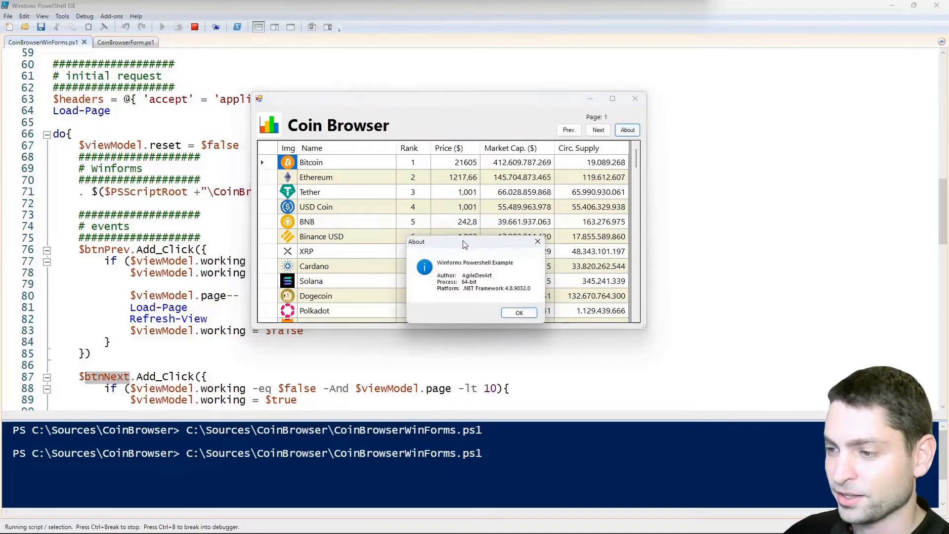
click(519, 313)
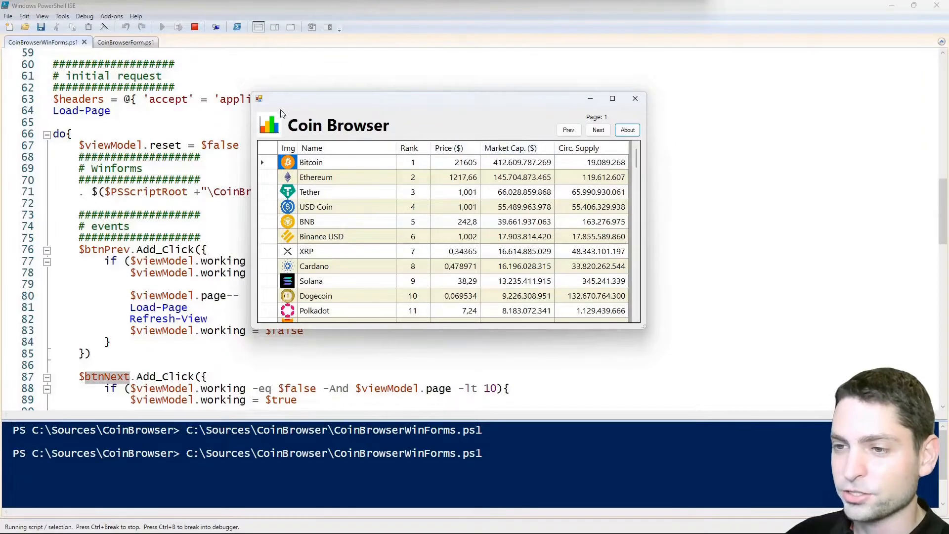
In CoinBrowserForm.ps1, set the title label text to 'Browser' and its ForeColor to Orange.
click(115, 42)
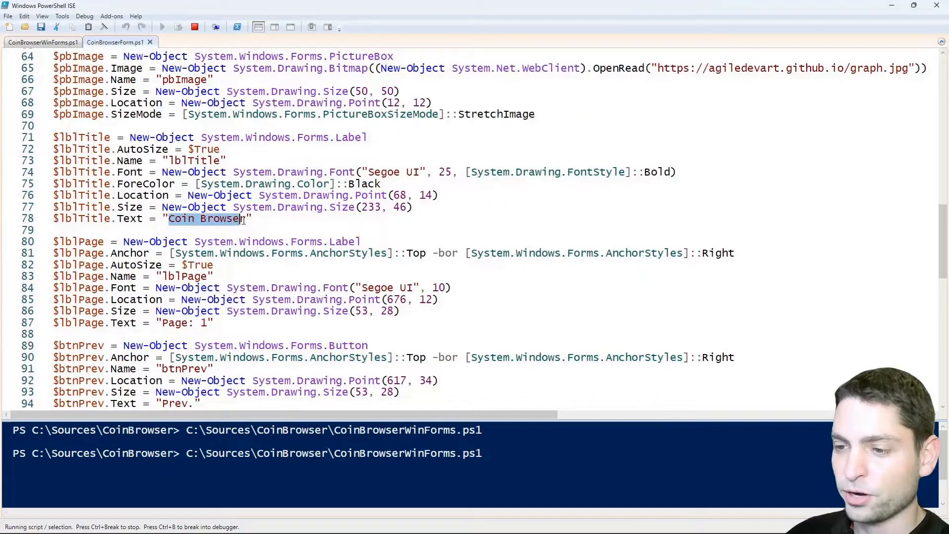
text(Browser)
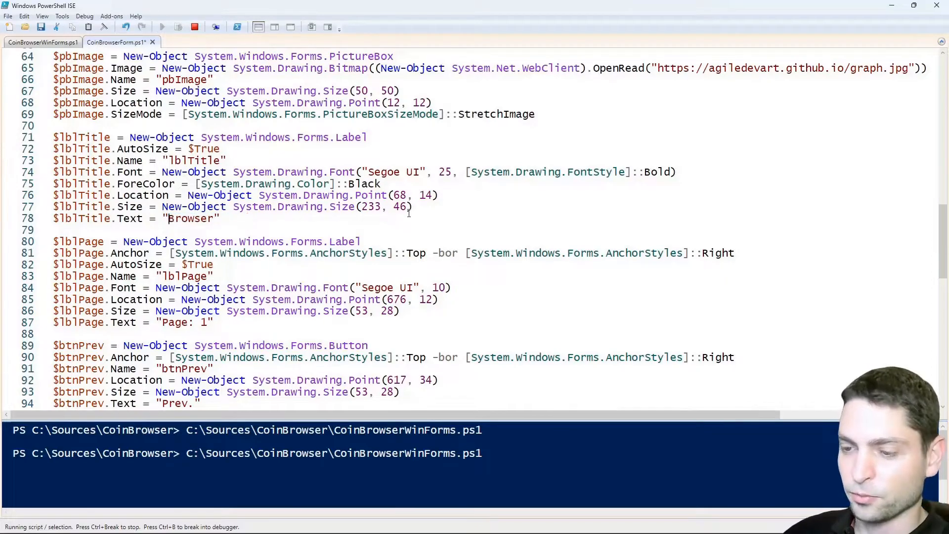
double_click(366, 184)
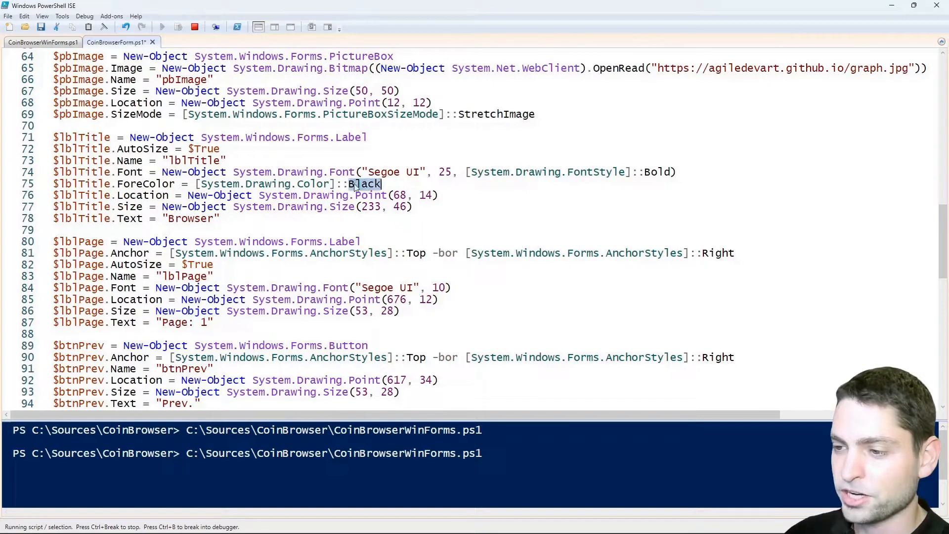
text(Or)
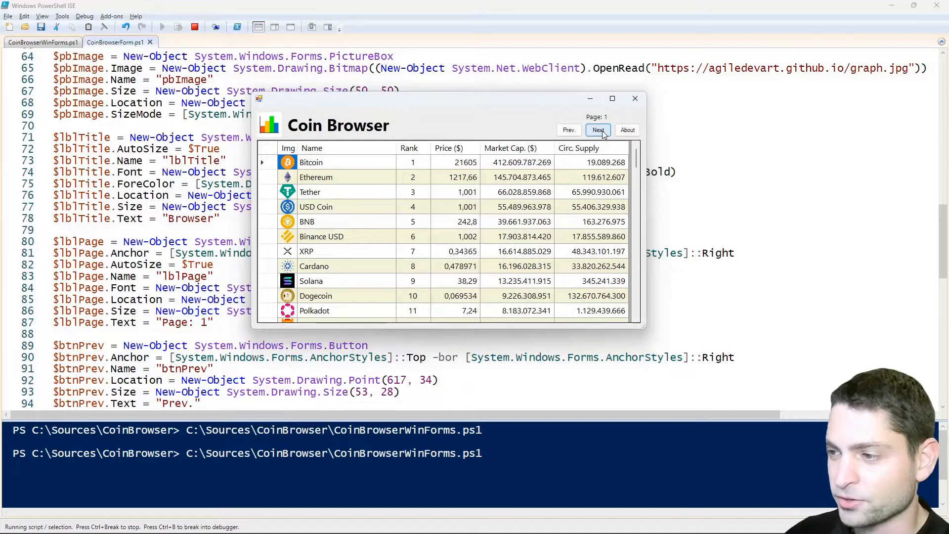
Page to Next, reload the form script with F12, then close the Coin Browser window.
click(598, 129)
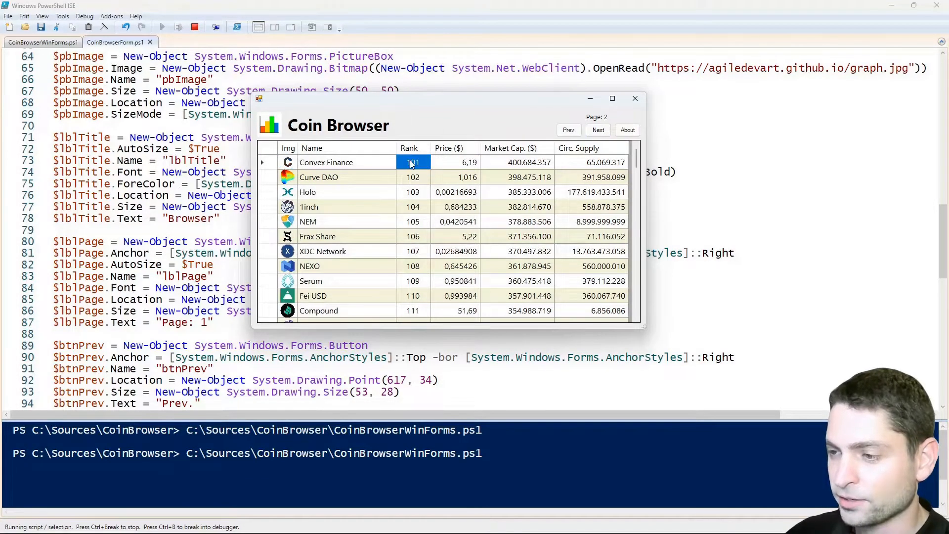
key(F12)
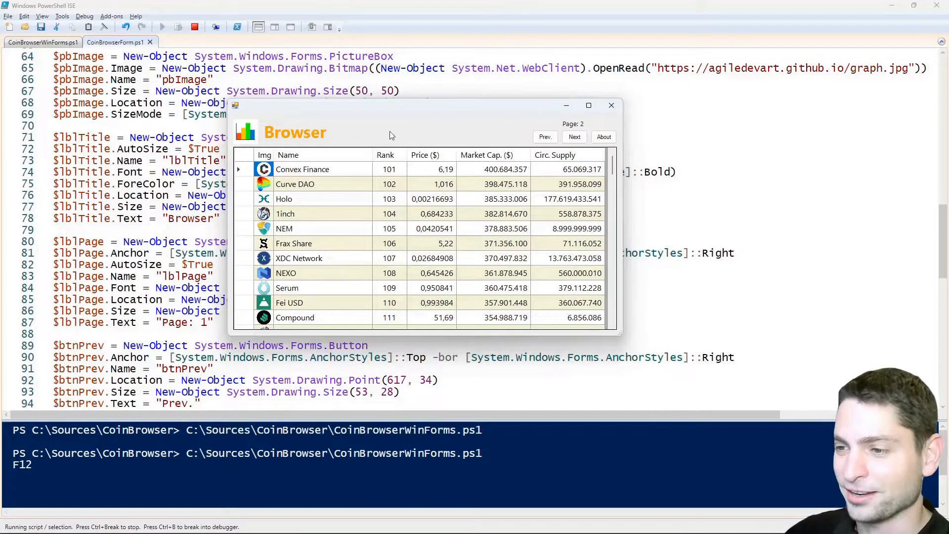
mouse_move(430, 132)
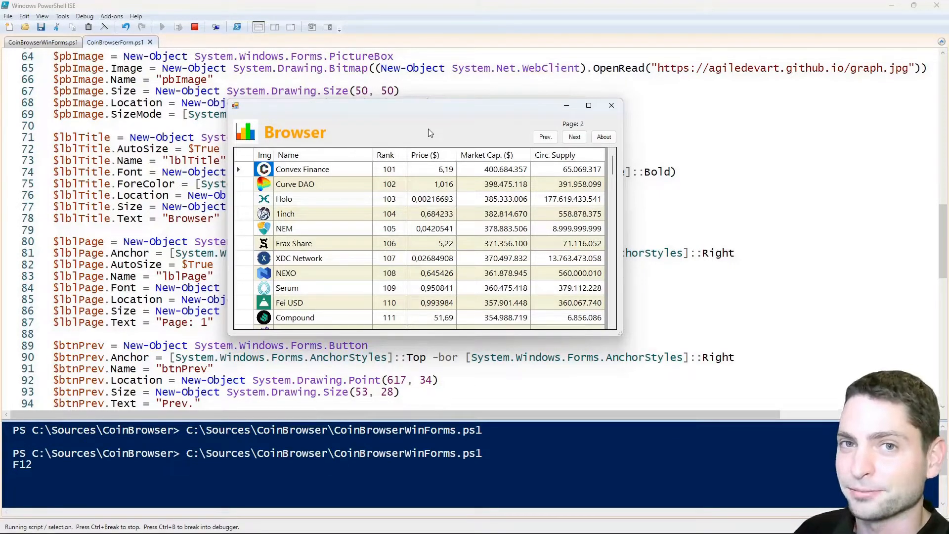
click(611, 104)
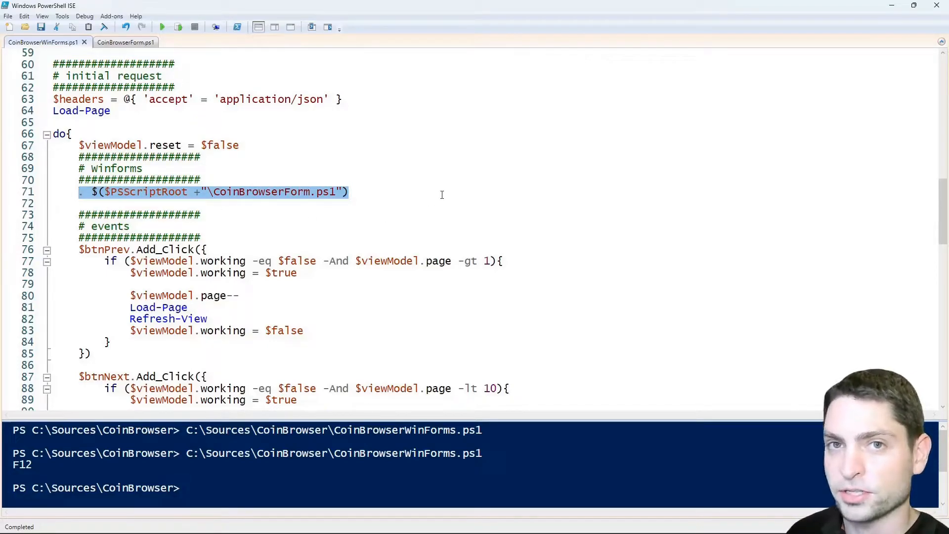
Comment out line 71 and invoke the downloaded CoinBrowserForm.ps1 ScriptBlock with -NoNewScope.
text(#)
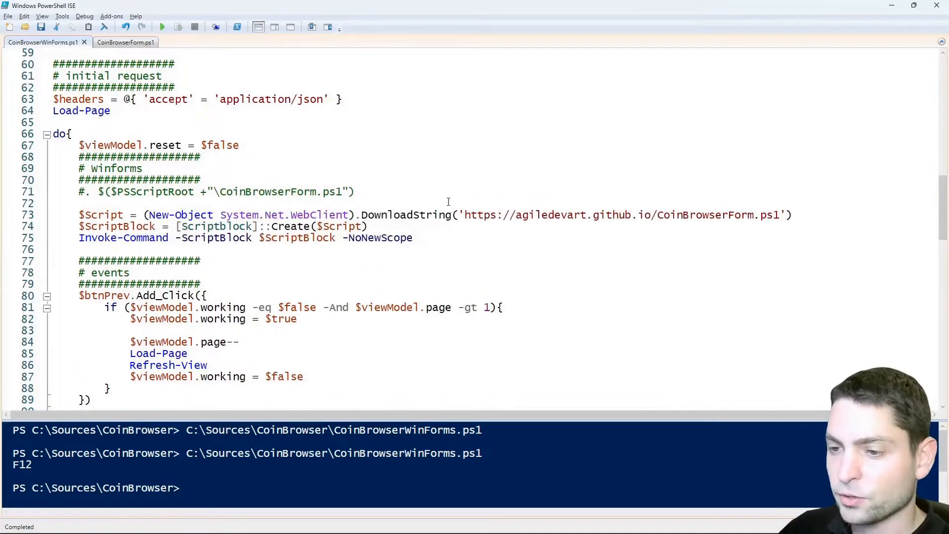
double_click(706, 215)
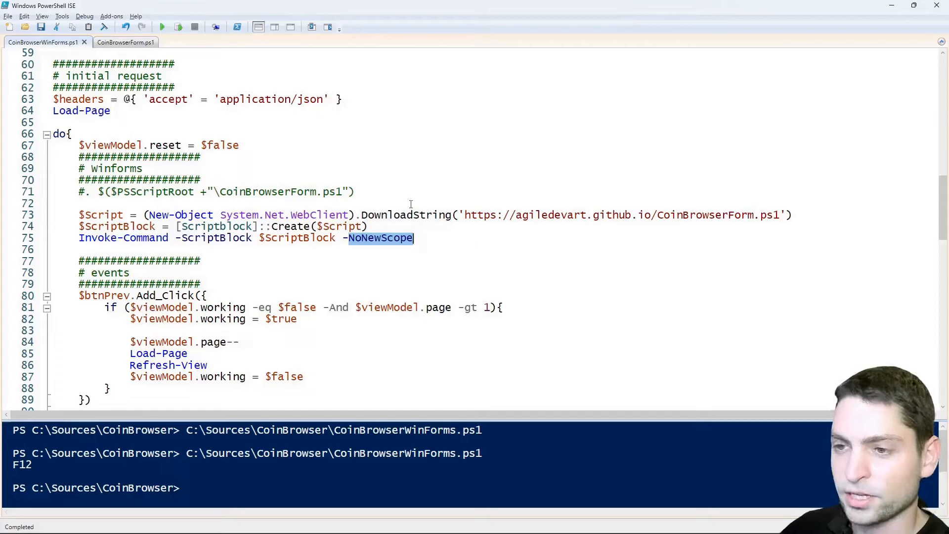
click(161, 27)
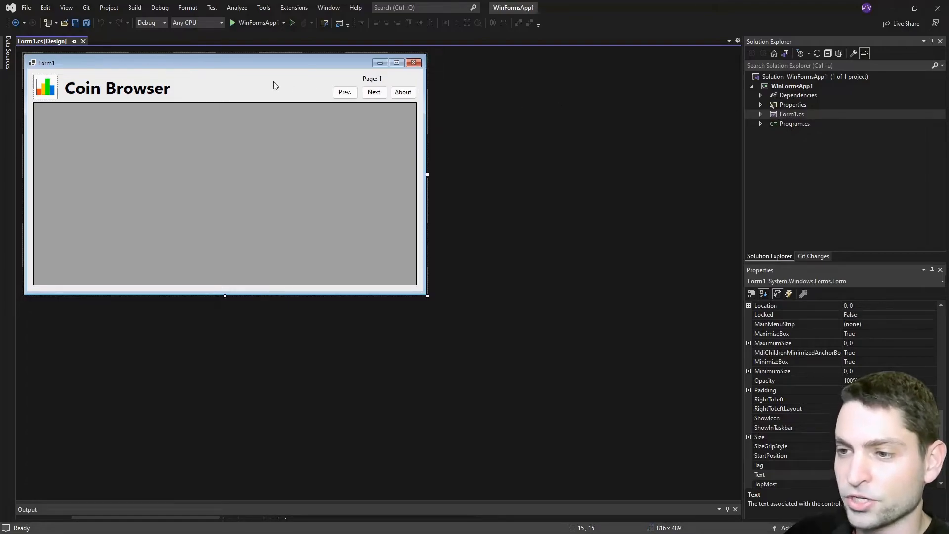
mouse_move(539, 135)
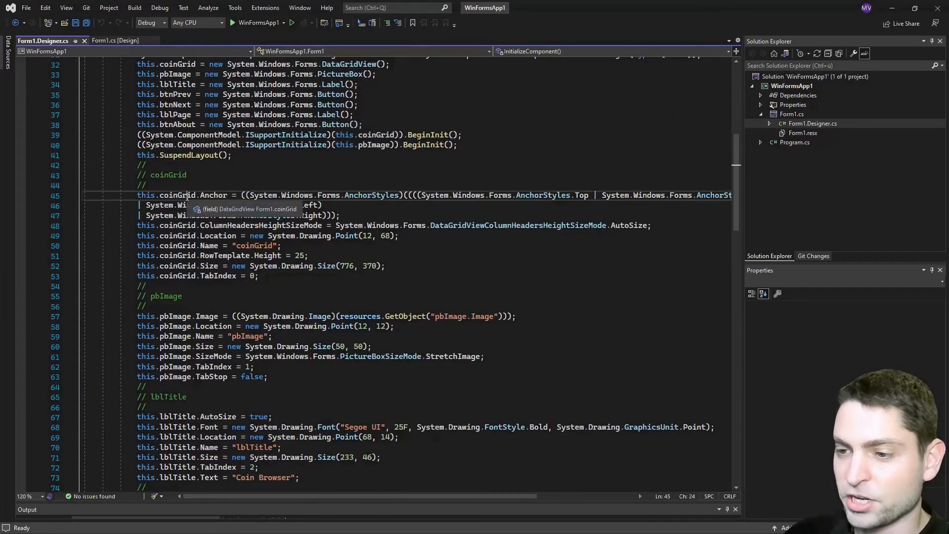
Scroll through InitializeComponent in Form1.Designer.cs.
scroll(down, 3)
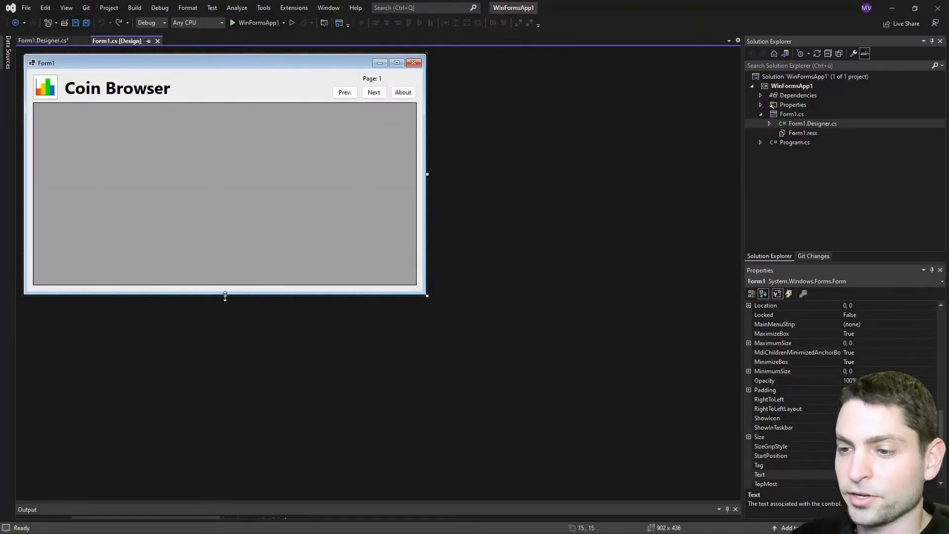
Shorten the Coin Browser form by dragging its bottom sizing handle upward.
drag(224, 297, 225, 277)
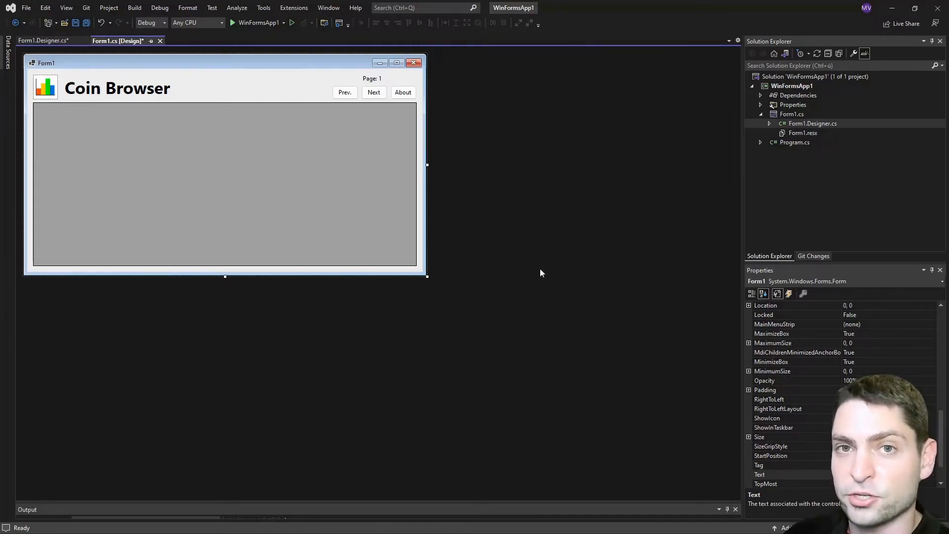
mouse_move(556, 167)
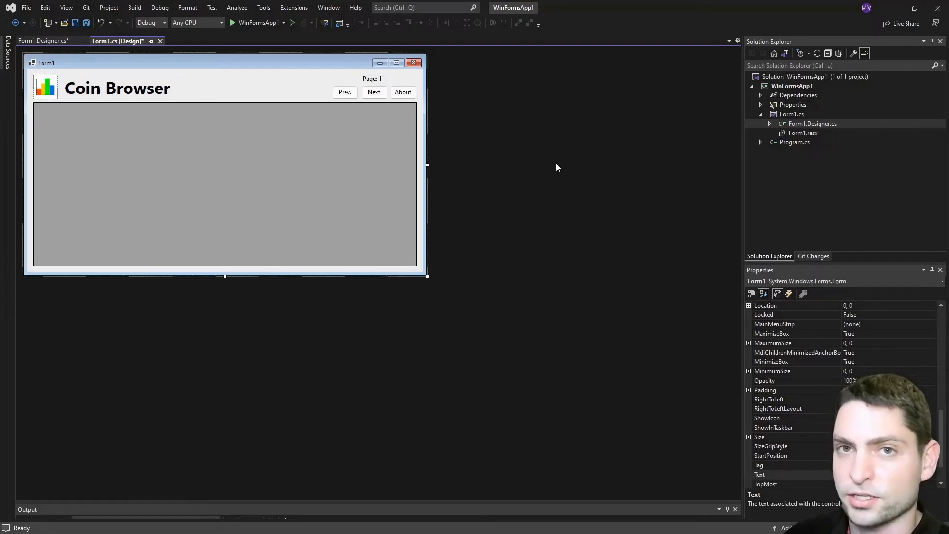
click(42, 40)
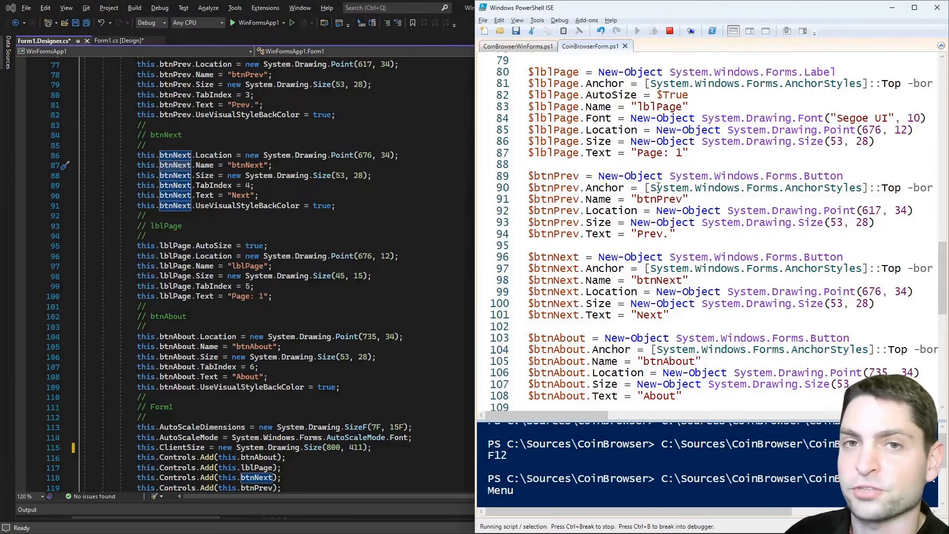
Relaunch the Coin Browser form, listing page 1 of coins beside the Visual Studio designer code.
click(637, 30)
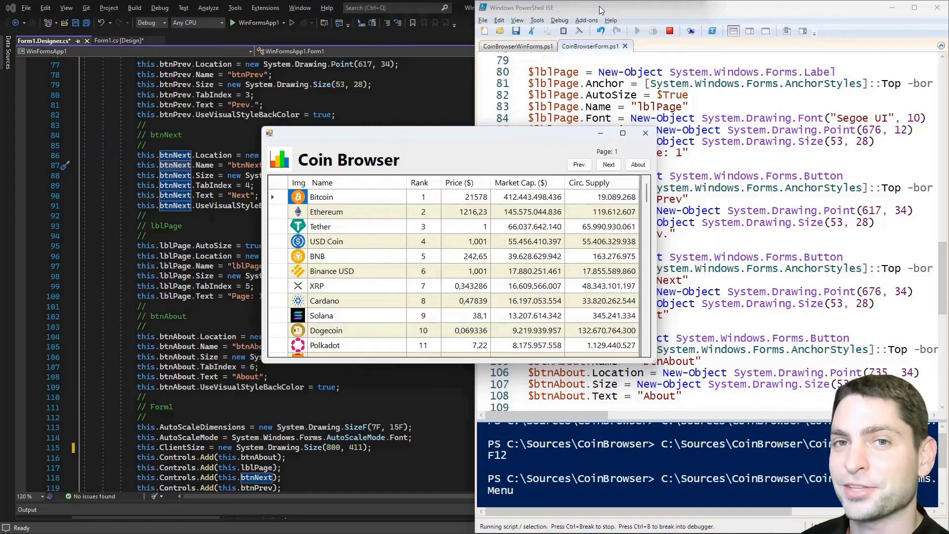